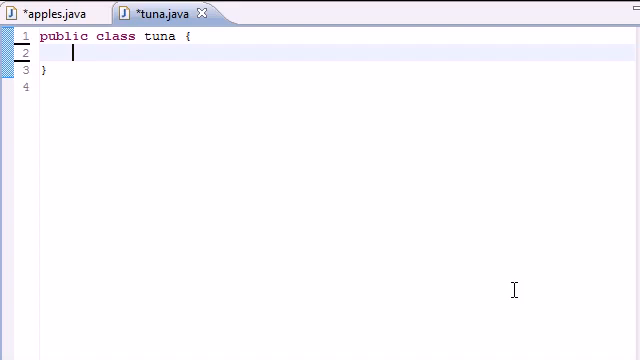
Declare private int fields hour, minute and second in tuna, followed by a new line.
left_click(50, 11)
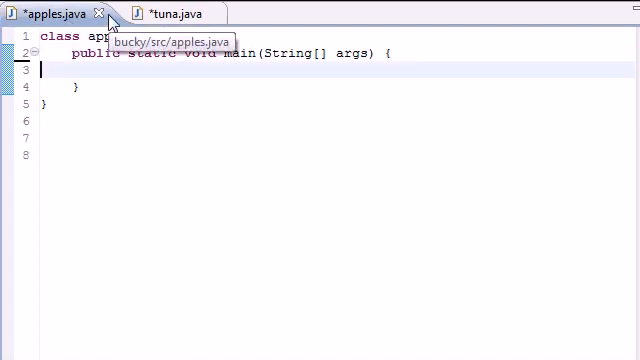
left_click(165, 11)
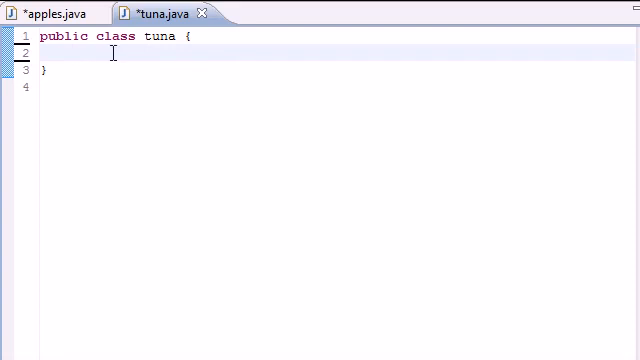
type("pri")
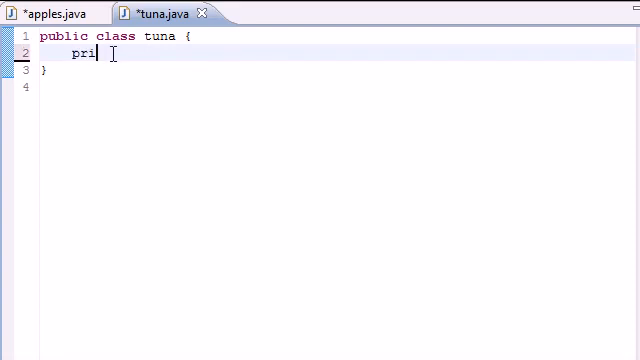
type("bate")
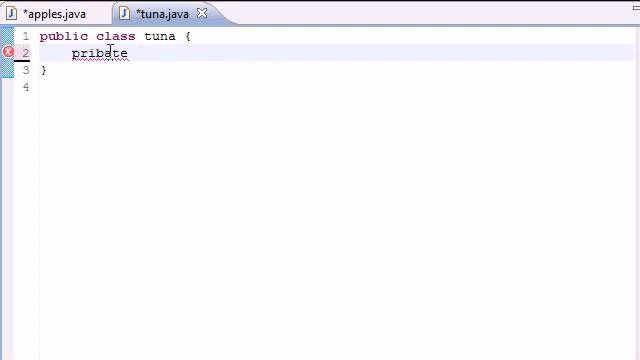
type("private")
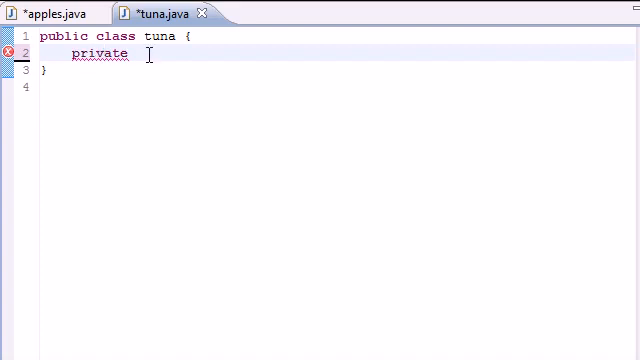
type("int")
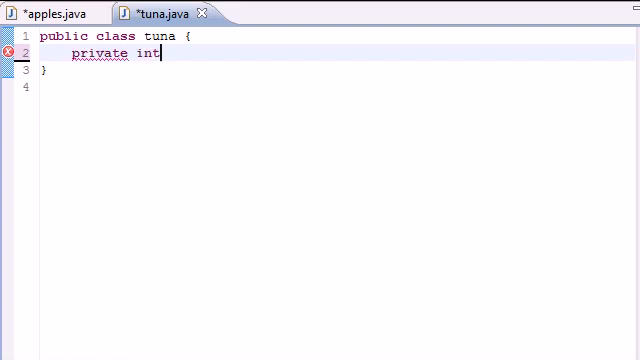
type("hour")
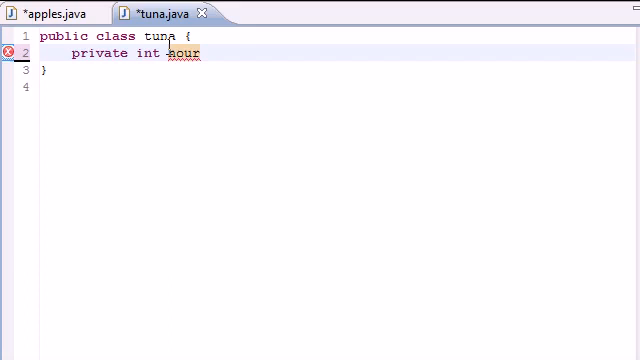
type(";")
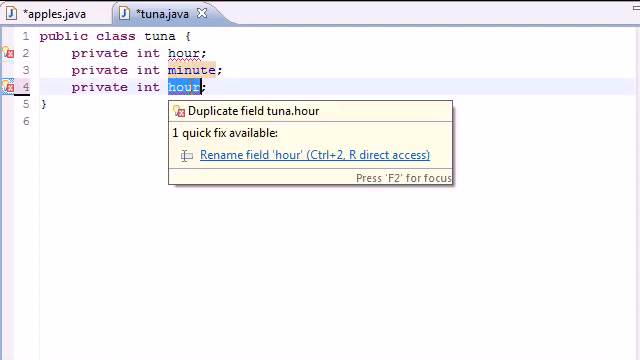
type("second")
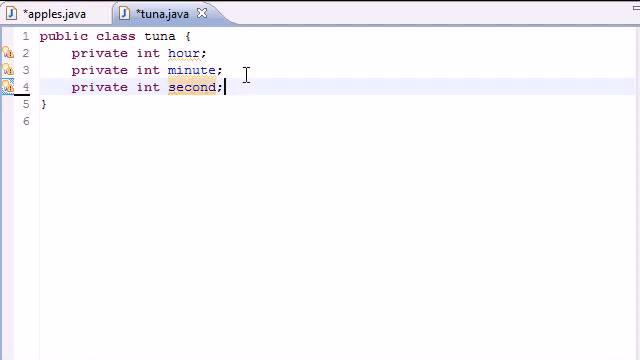
key("Enter")
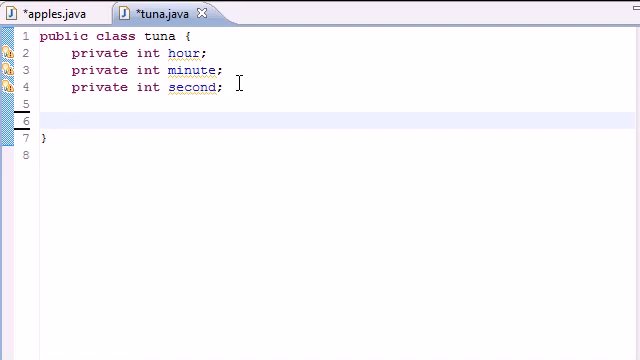
Write public void setTime(int h, int m, int s){} on line 6 and split its empty body.
left_click(62, 119)
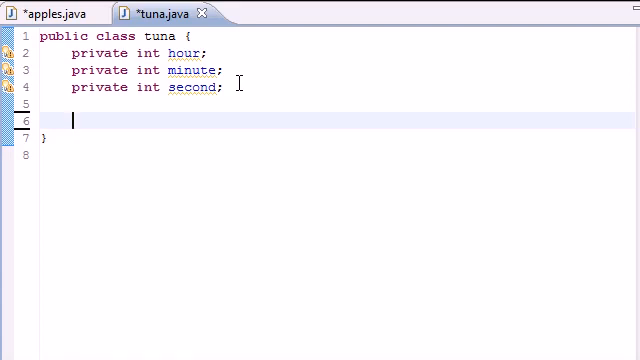
type("p")
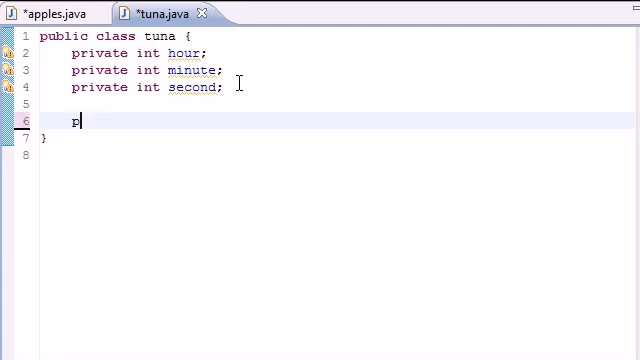
type("ublic void")
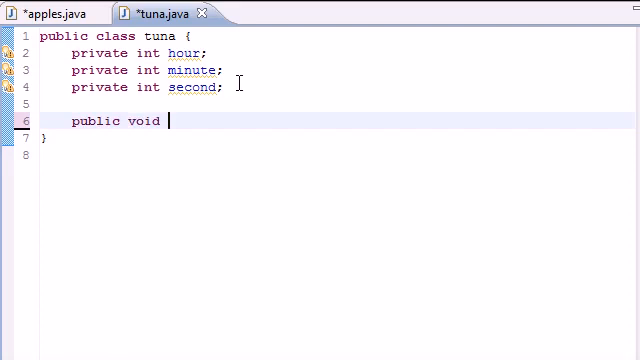
type("setTi")
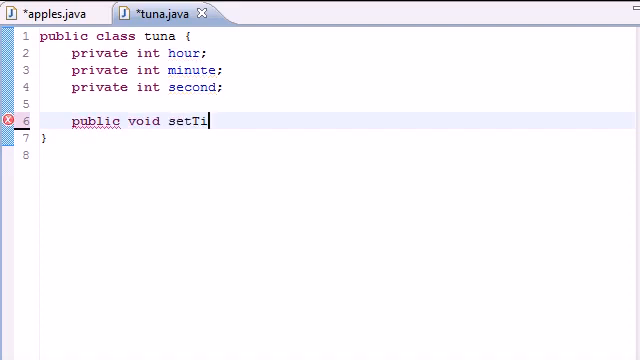
type("me ()")
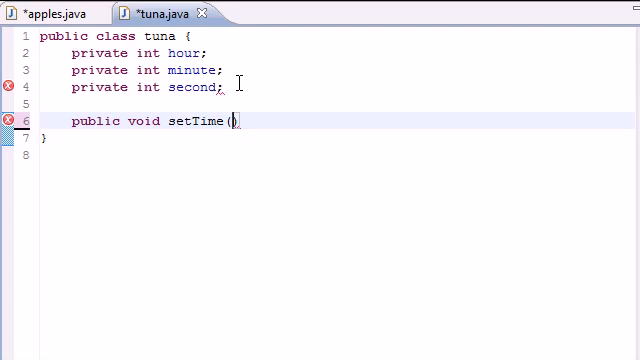
type("in)")
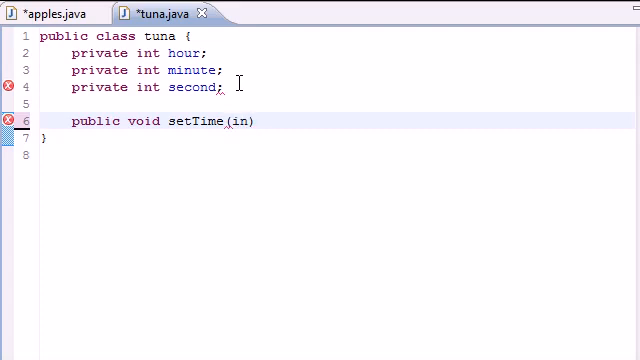
type("t h, int")
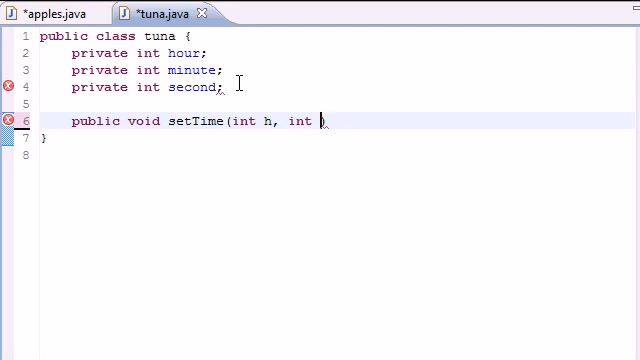
type("m, int")
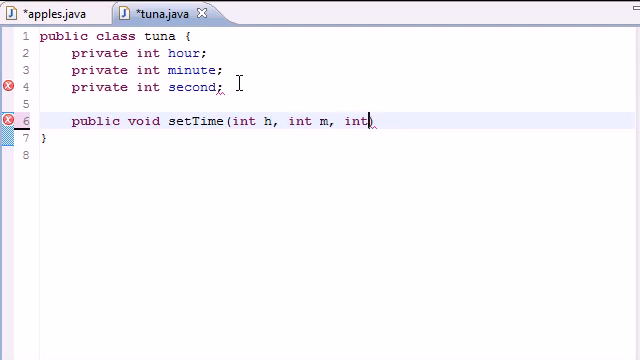
type("s){}")
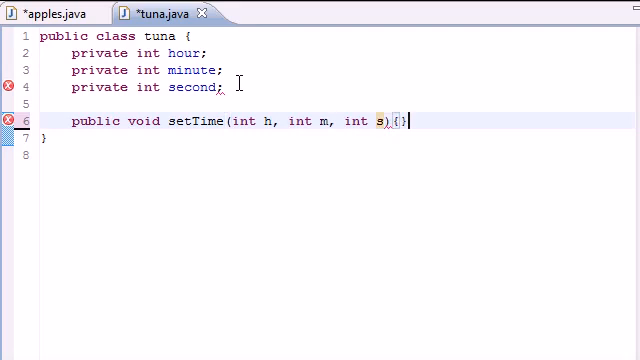
key("Return")
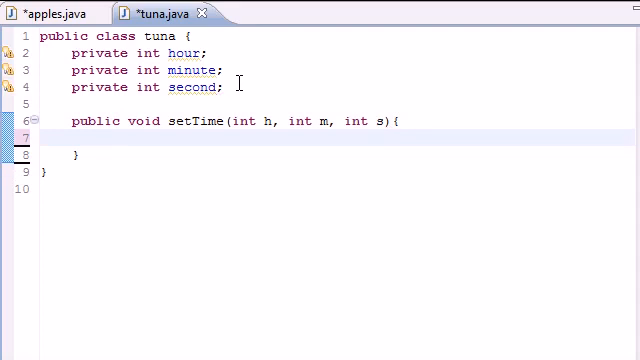
left_click(95, 138)
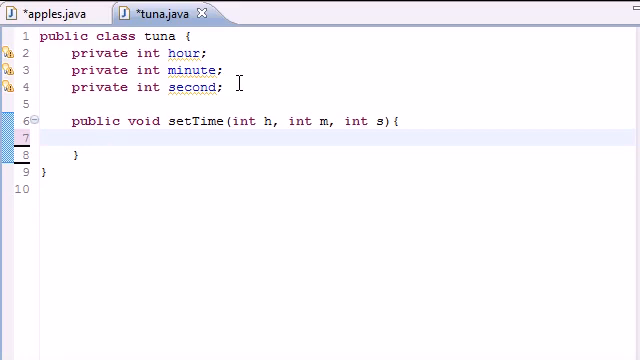
Begin the hour assignment with hour = ((h>=0 &&.
type("hour")
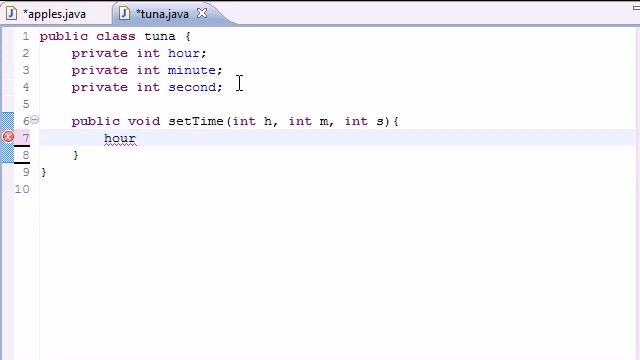
type("=")
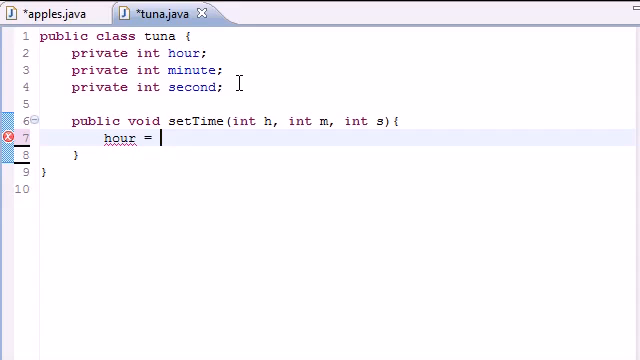
type("h")
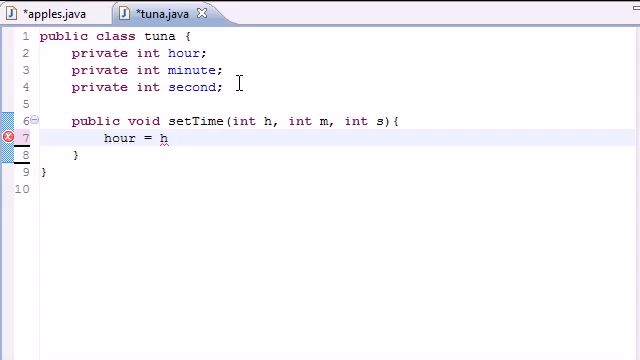
type("(")
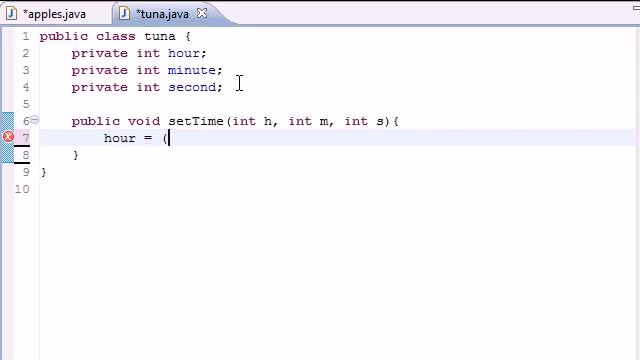
type(")")
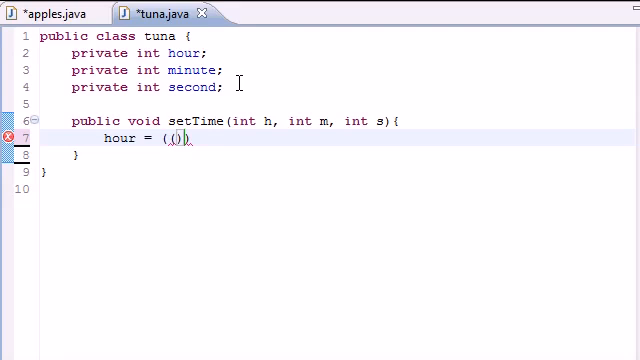
type("h")
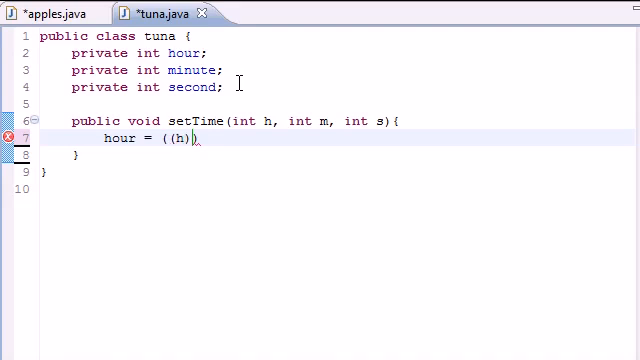
type(">=")
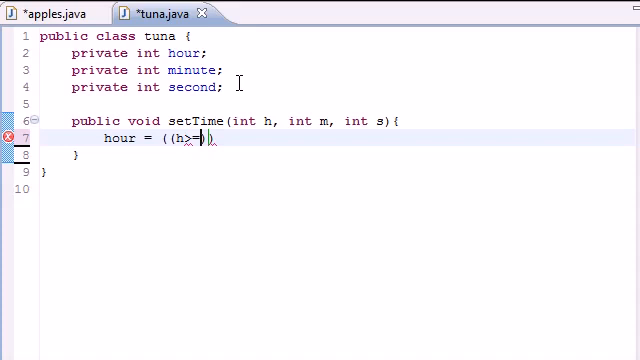
type("0")
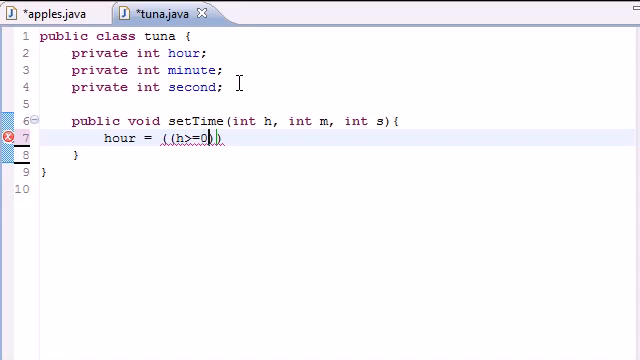
type(".")
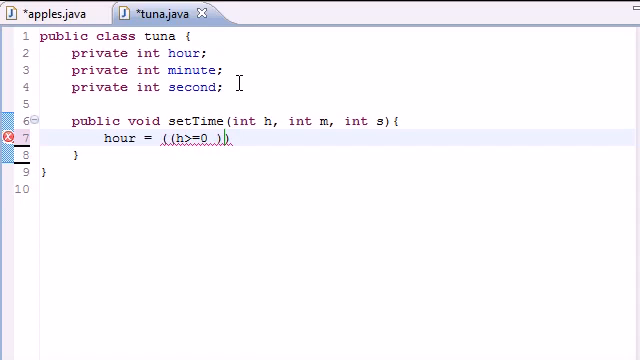
type("&&")
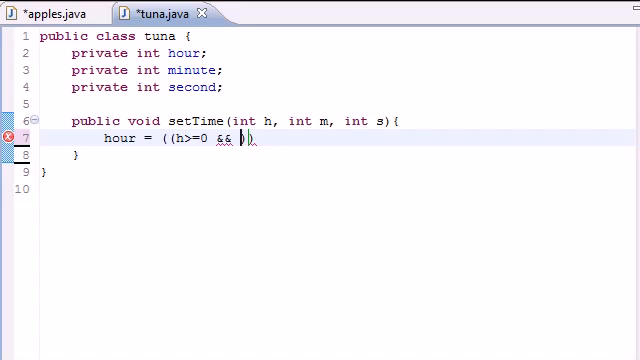
Correct the mistyped H, finish h<24) ? h : 0); and select the line.
type("H<24")
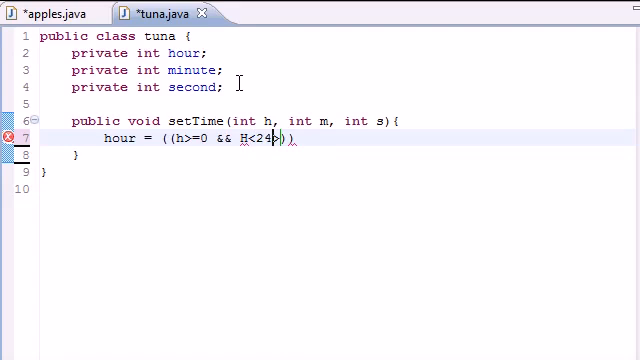
key("BackSpace")
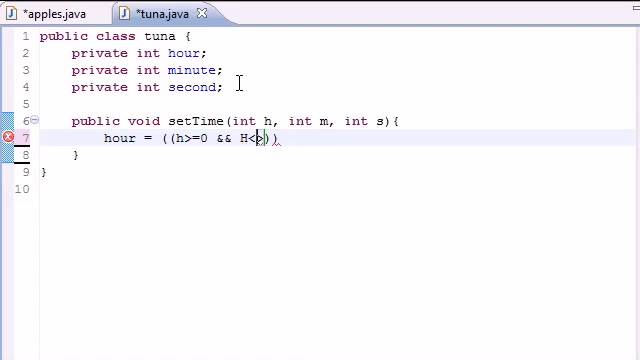
key("BackSpace")
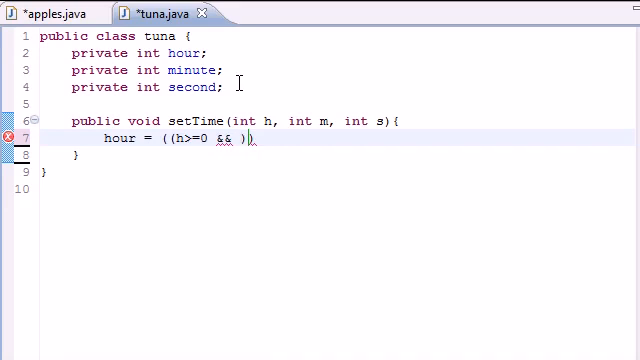
type("h")
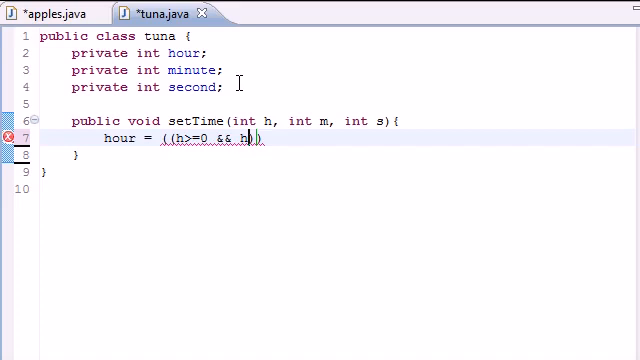
type("<24)")
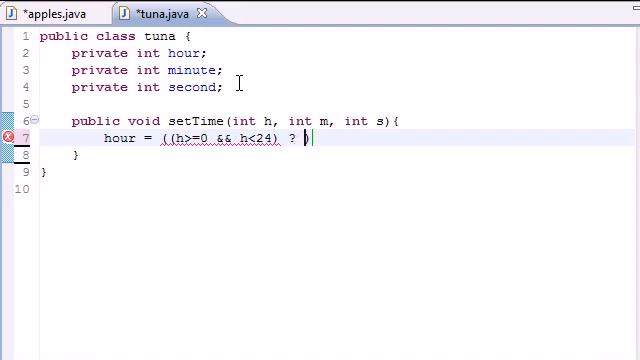
type("h )")
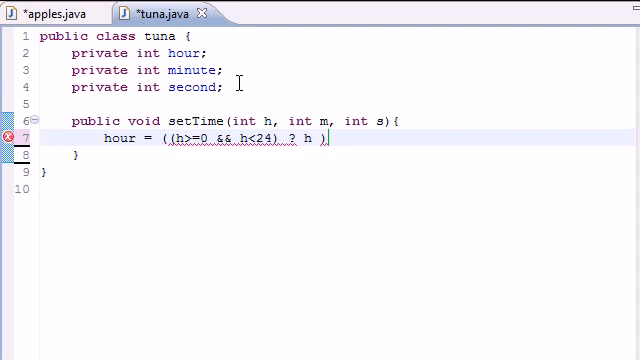
type(": 0)")
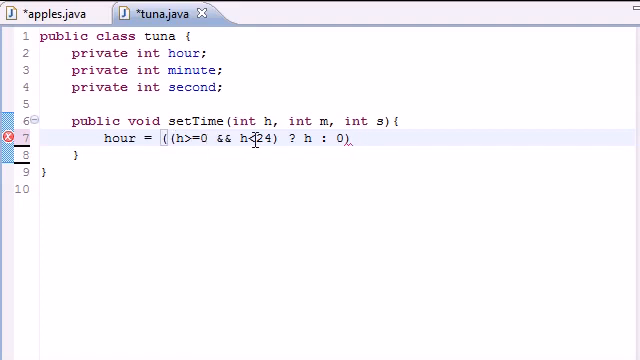
double_click(308, 138)
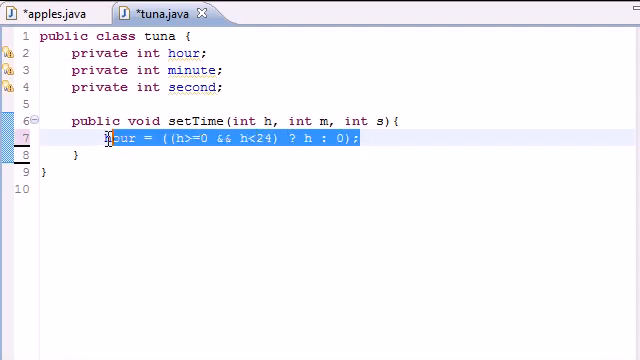
Duplicate the hour line as minute and second assignments with limit 60.
right_click(230, 140)
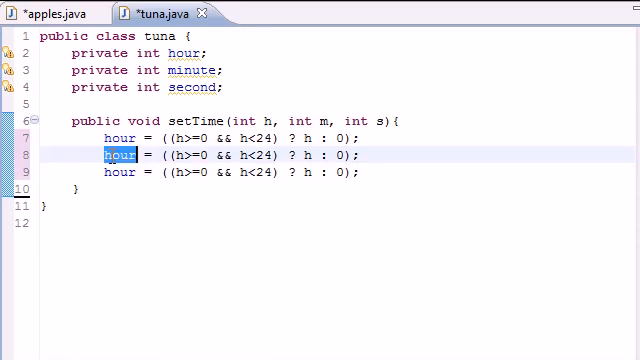
type("minute")
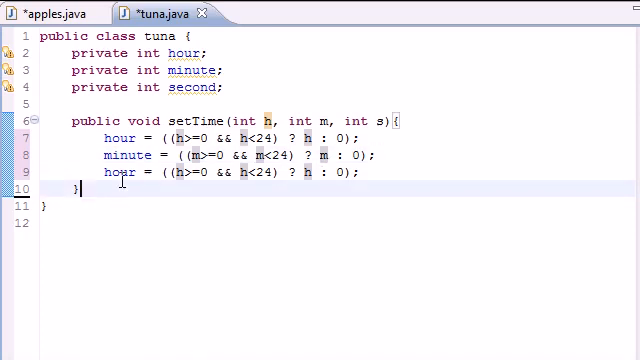
double_click(118, 172)
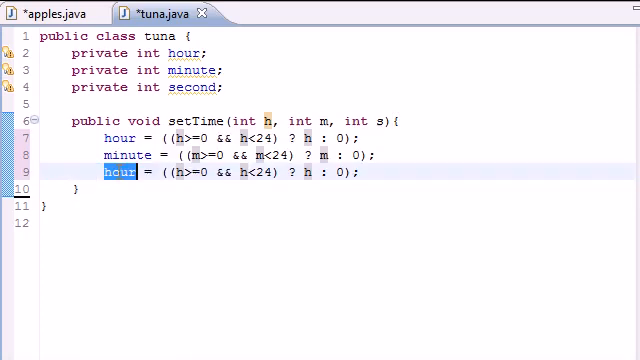
type("second")
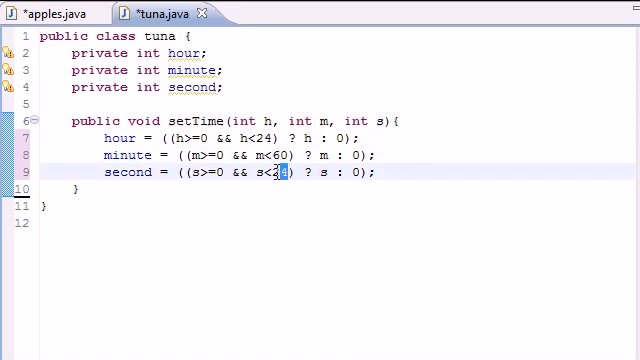
type("60")
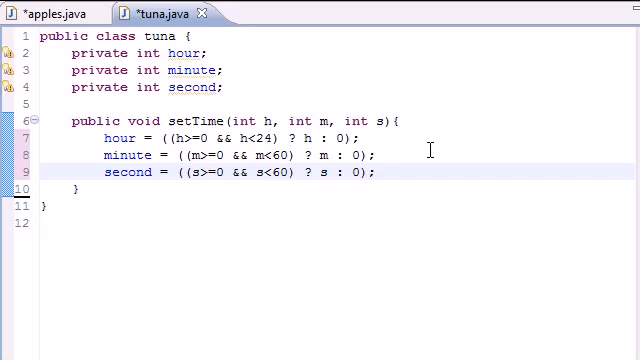
mouse_move(407, 217)
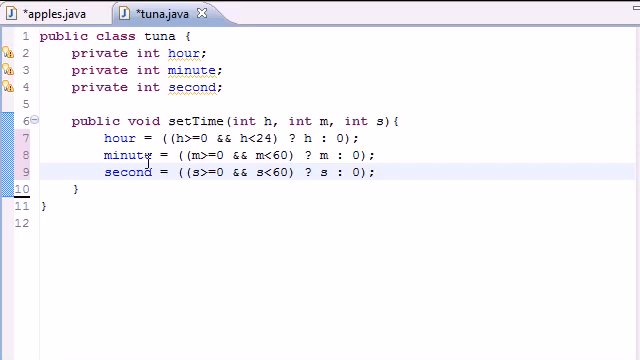
mouse_move(145, 158)
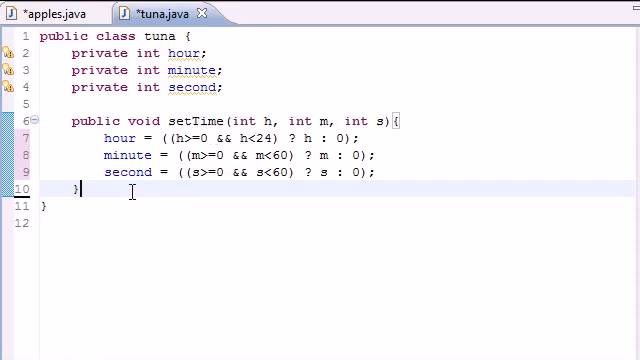
Below setTime, declare public String toMilitary(){ starting with return String.format(.
key("Enter")
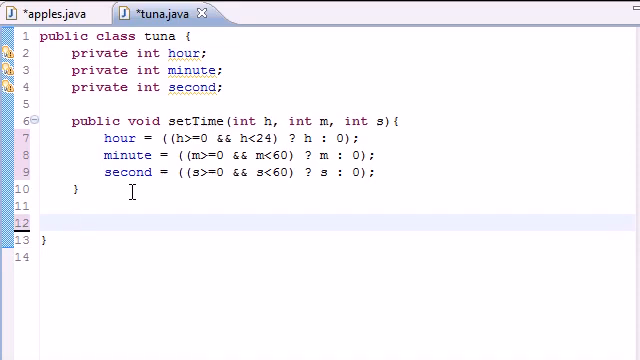
type("pub")
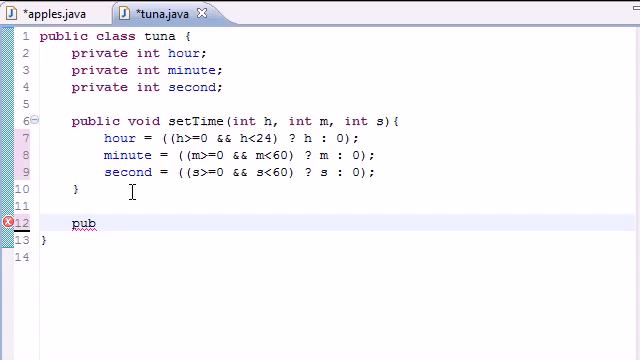
type("lic")
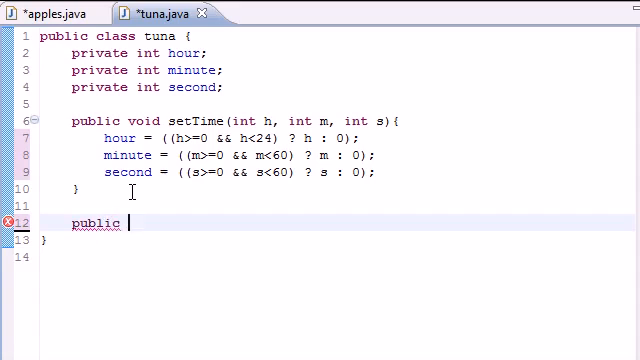
type("String")
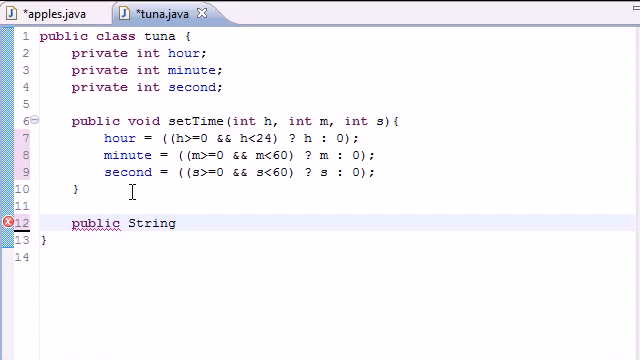
type("toMi")
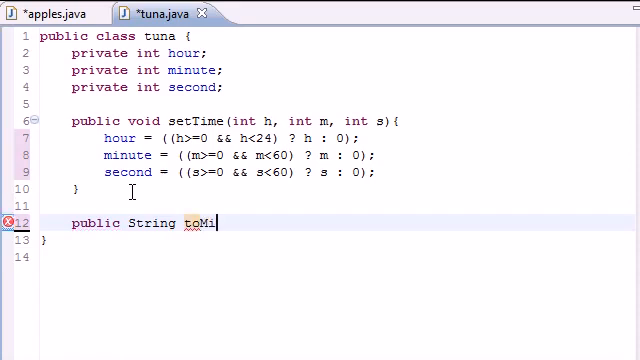
type("litary")
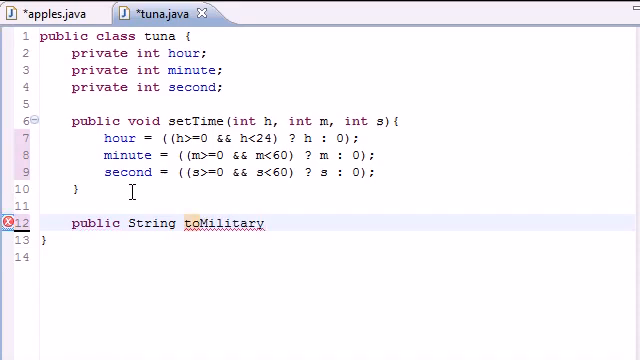
type("()")
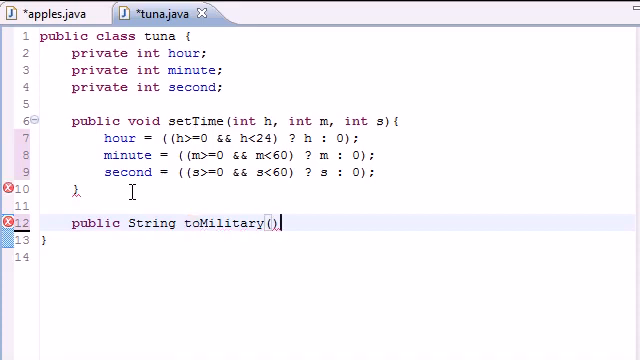
type("{")
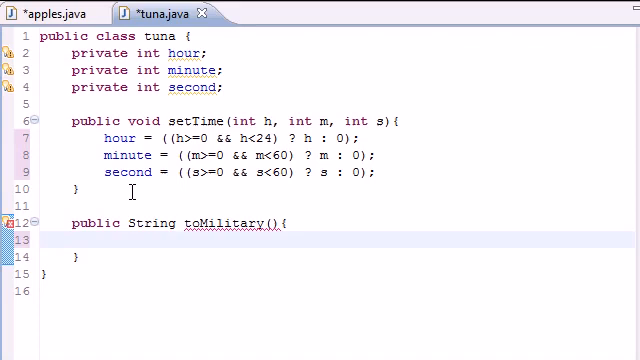
type("return Stri")
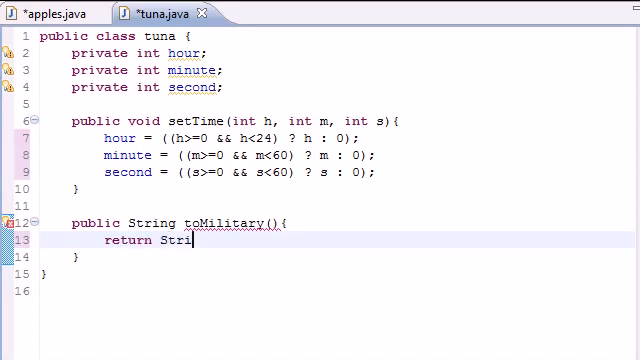
type("ng.format(, arg1")
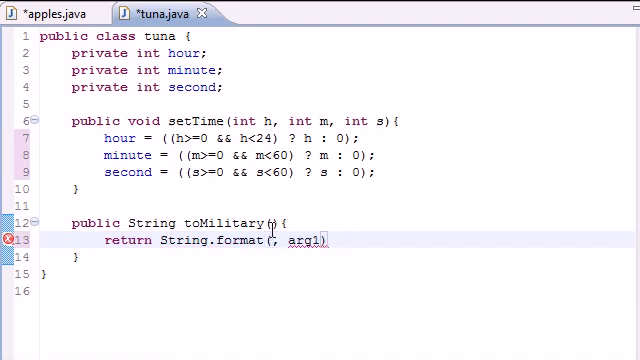
Replace the arg1 placeholder with the format string "%02d:%02d:%02d".
double_click(320, 242)
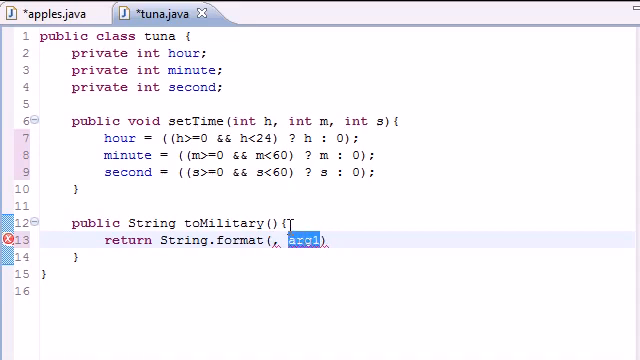
key("Delete")
type("\"")
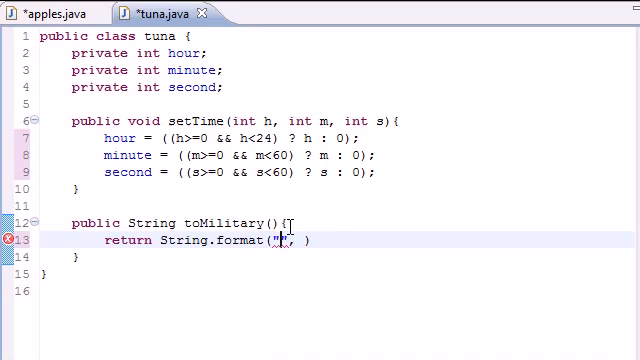
type("%0")
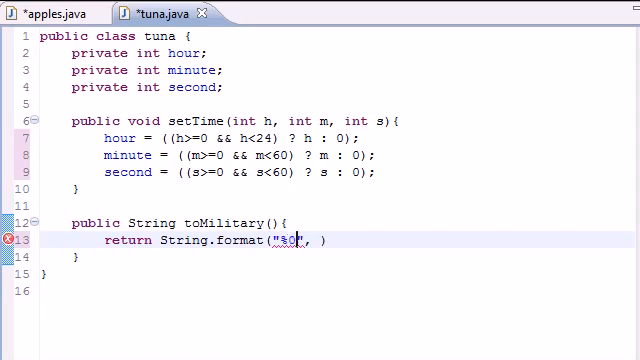
type("2d")
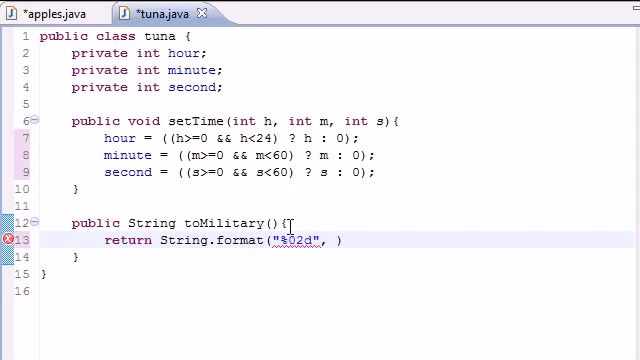
type(":%02")
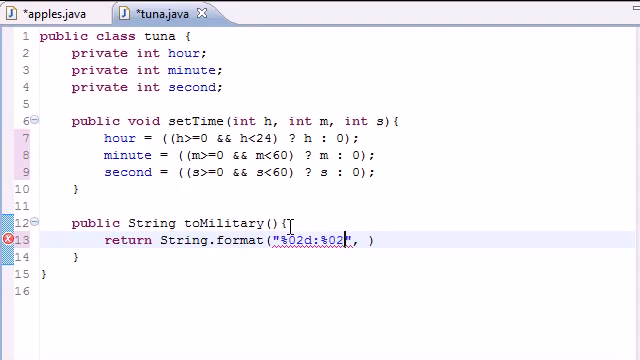
type("d")
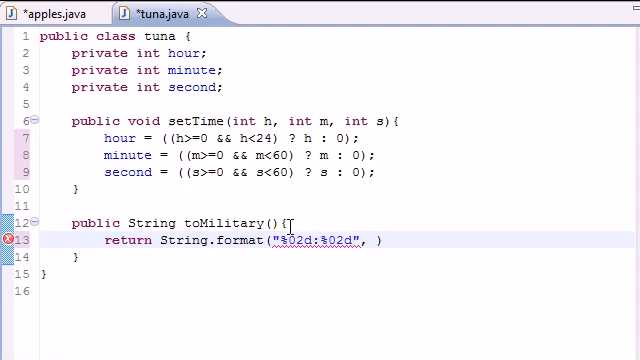
type(":")
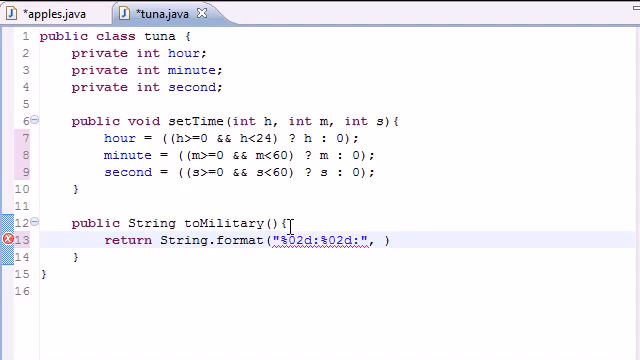
type("%02d")
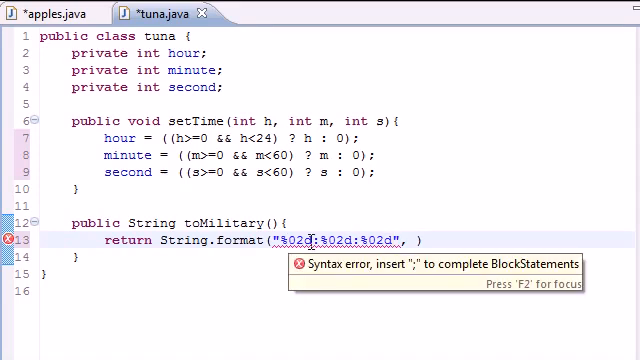
Pass hour, minute, second as format arguments, end with a semicolon, and show apples.java.
double_click(290, 242)
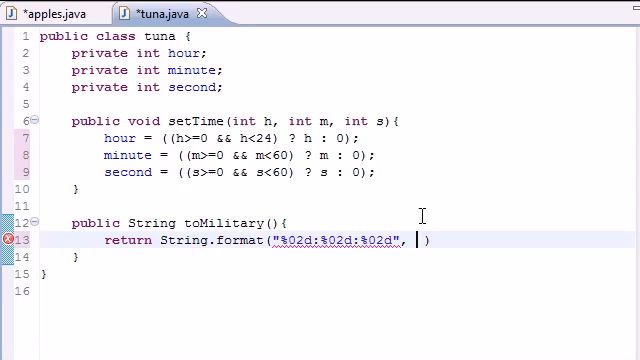
type("hour,")
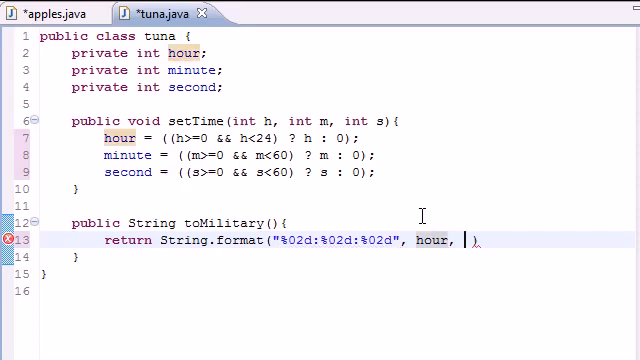
type("minute, se")
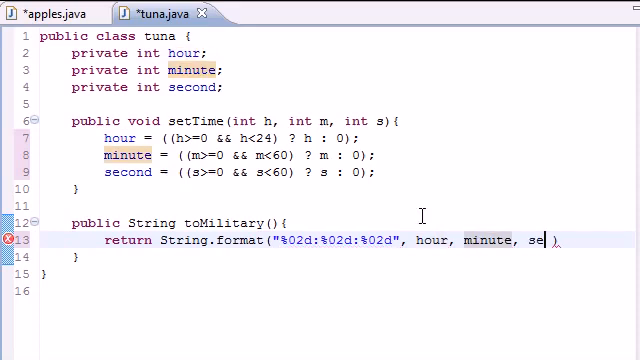
type("cond")
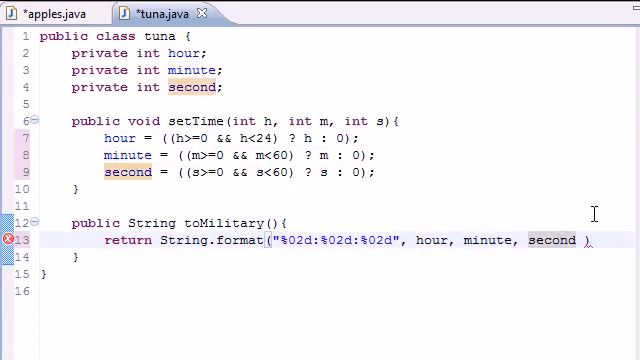
type(";")
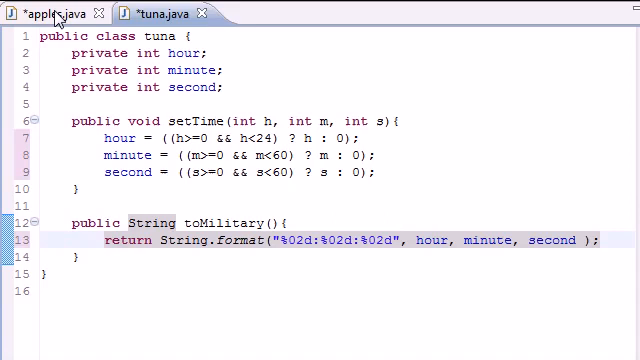
left_click(47, 11)
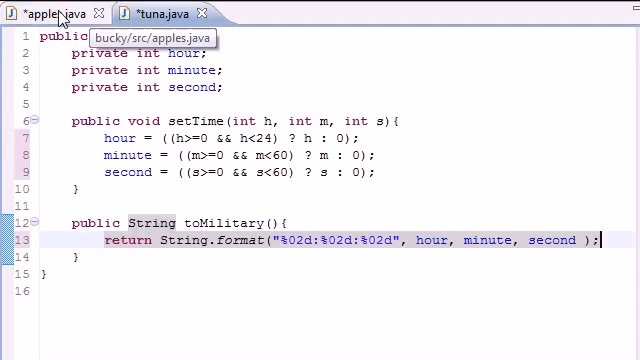
left_click(40, 12)
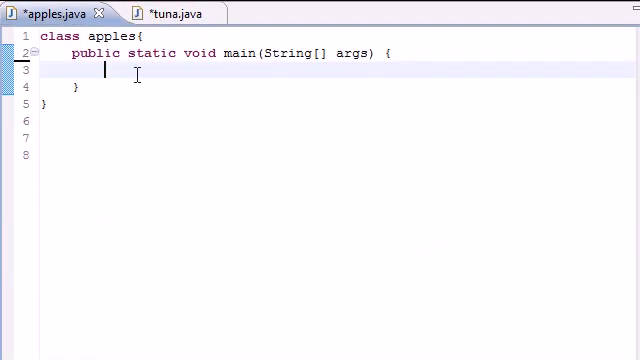
Create the tuna object with tuna tunaObject = new tuna().
type("tuna tunaObject")
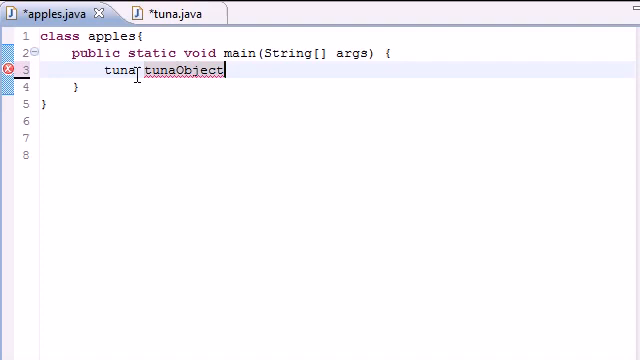
type("= new")
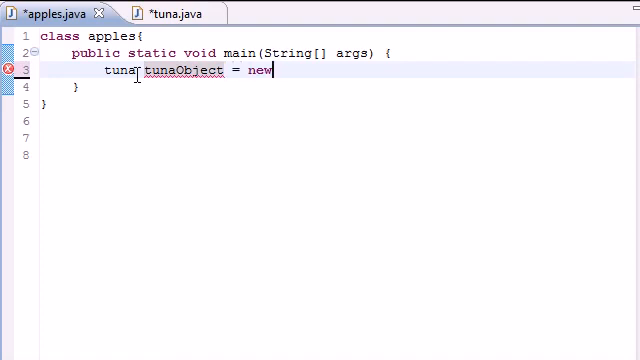
type("tuna();")
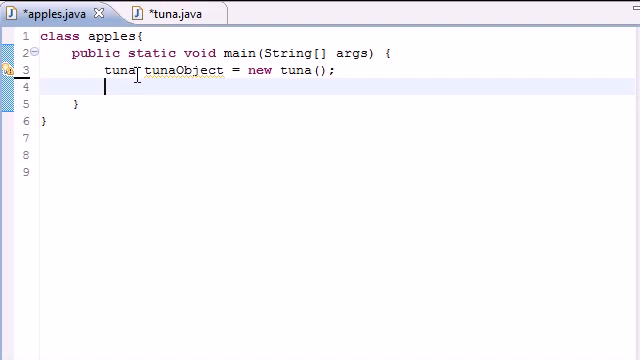
Print tunaObject.toMilitary() with System.out.println and save the files.
type("System")
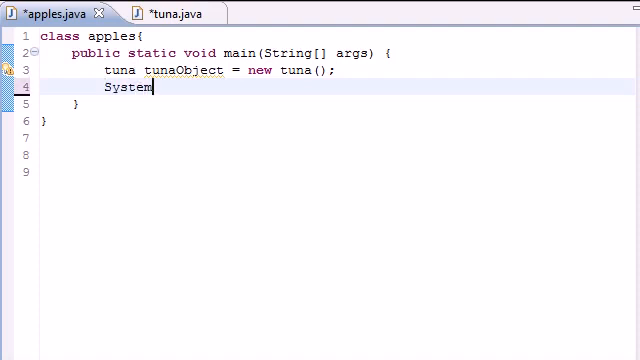
type(".out.")
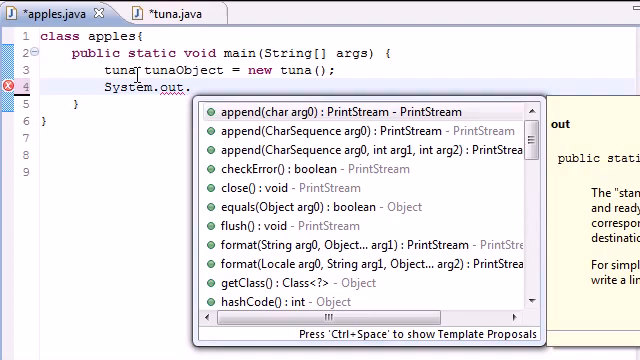
type("println(")
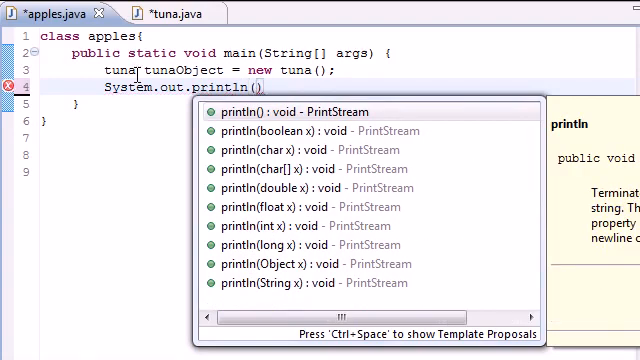
type("tunaObject")
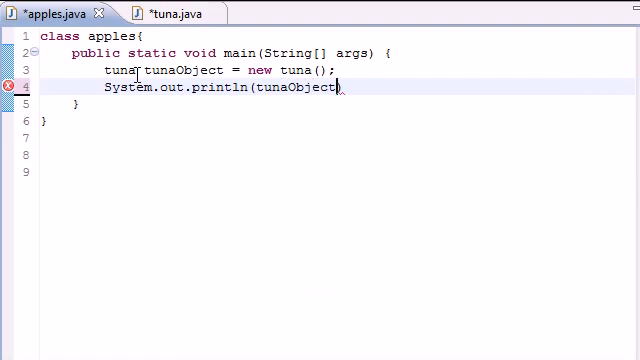
type(".toMilitary(")
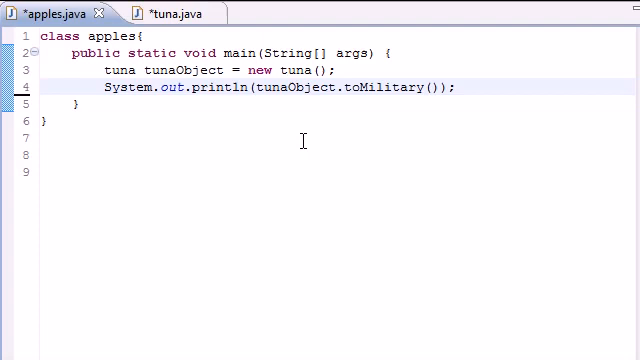
mouse_move(101, 20)
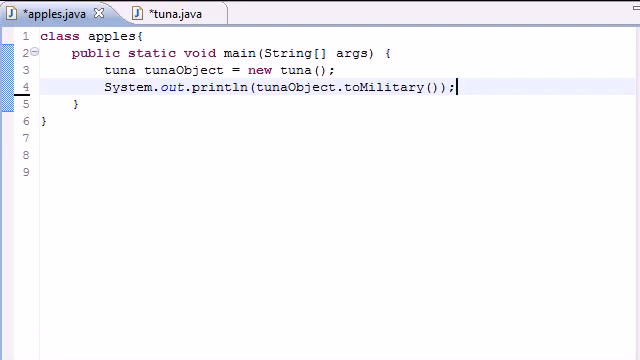
key("ctrl+s")
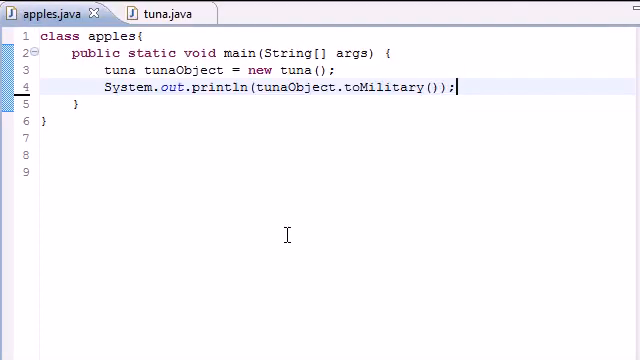
Run the program with Ctrl+F11, then add a blank line below the println.
key("ctrl+F11")
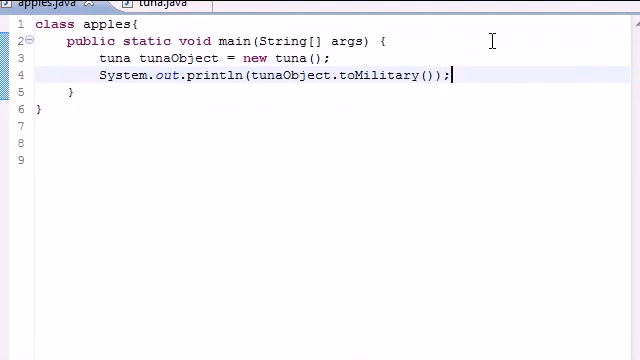
mouse_move(462, 285)
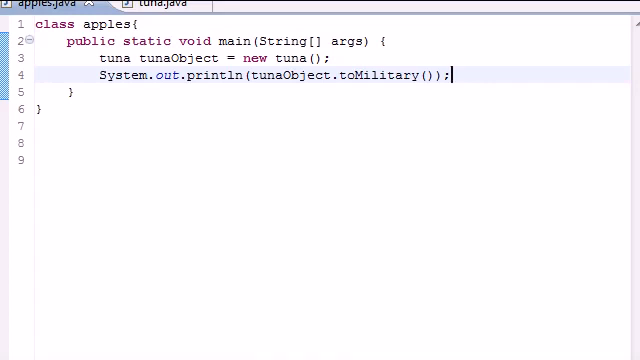
mouse_move(383, 67)
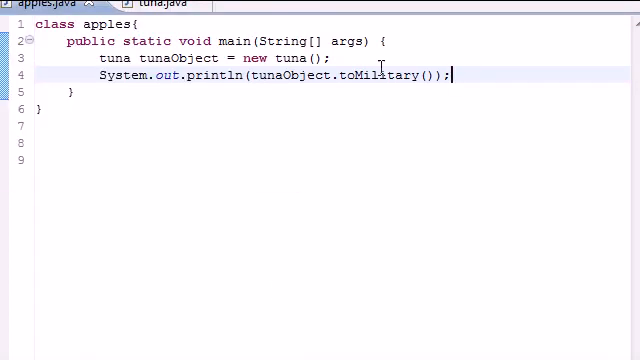
key("Return")
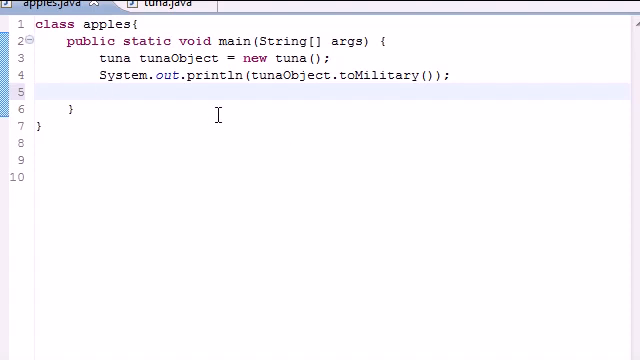
Call tunaObject.setTime(13, 27, 6) using content assist, then start a new line.
type("tuna")
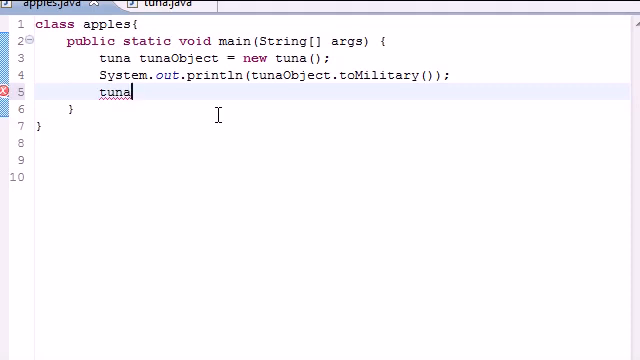
type("Object")
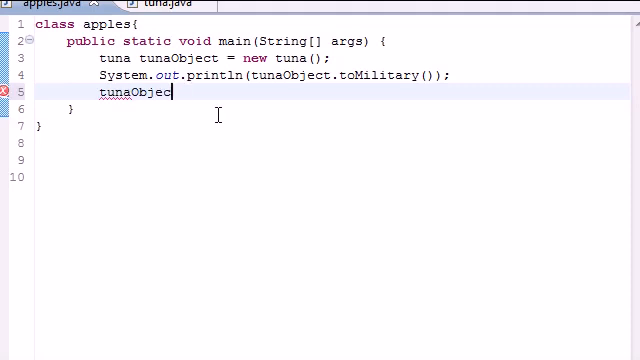
type(".")
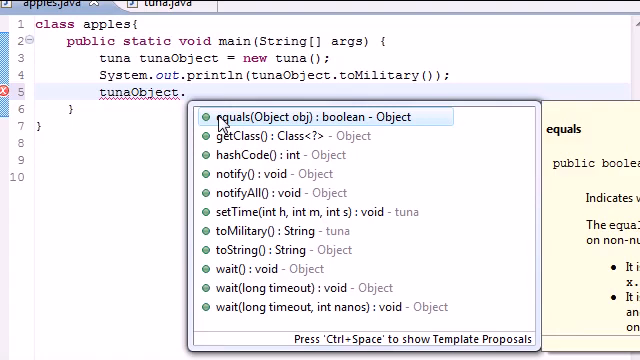
type("se")
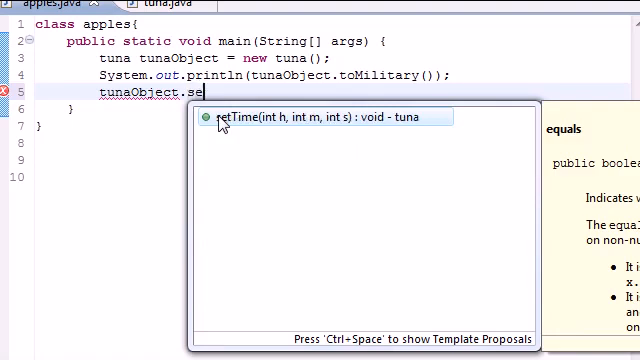
left_click(305, 117)
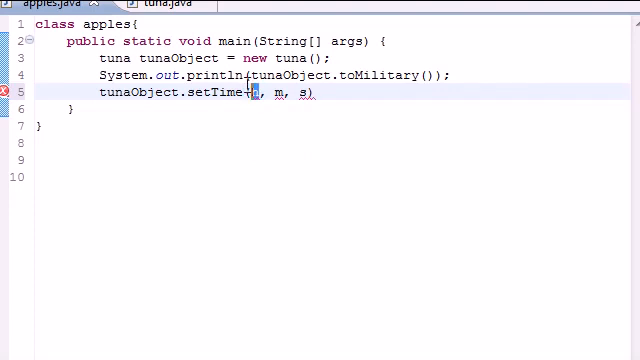
type("13")
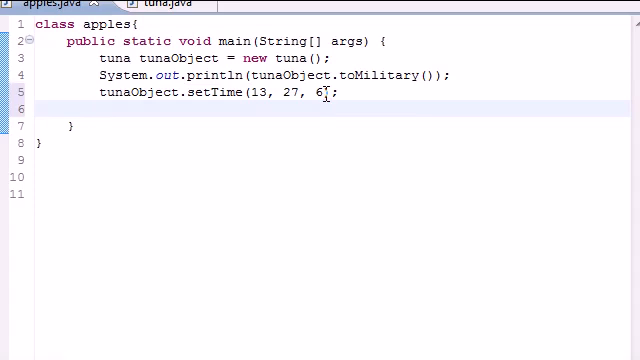
Begin the second System.out print statement below the setTime call.
type("Sy")
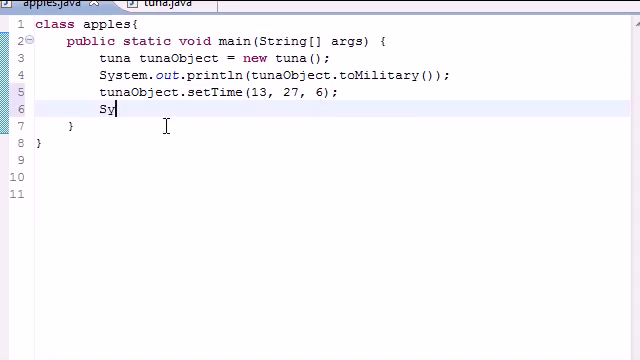
type("stem.o")
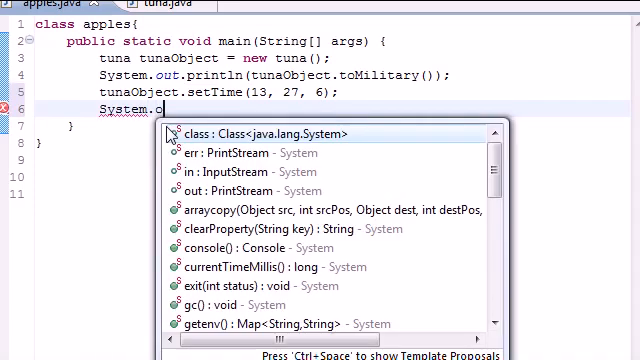
type("ut.")
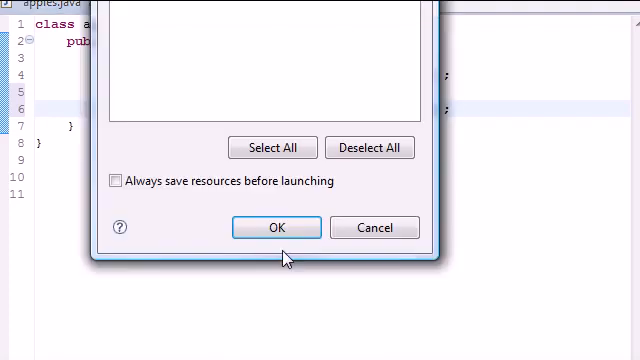
Save and launch apples, then compare console output 00:00:00 with setTime(13,27,6) arguments.
left_click(277, 227)
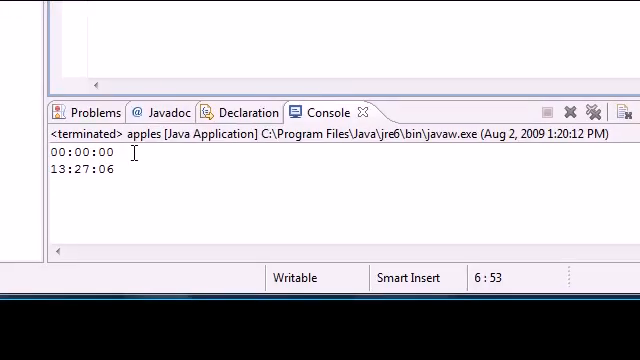
double_click(75, 151)
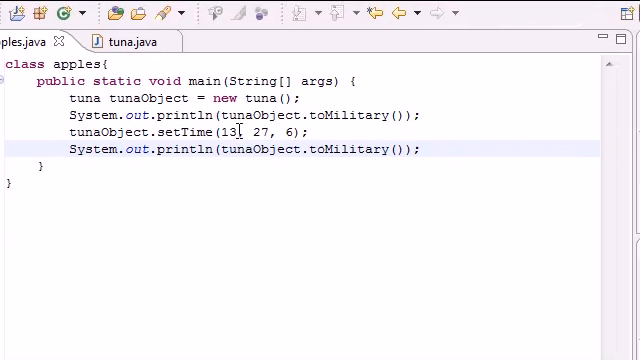
double_click(287, 131)
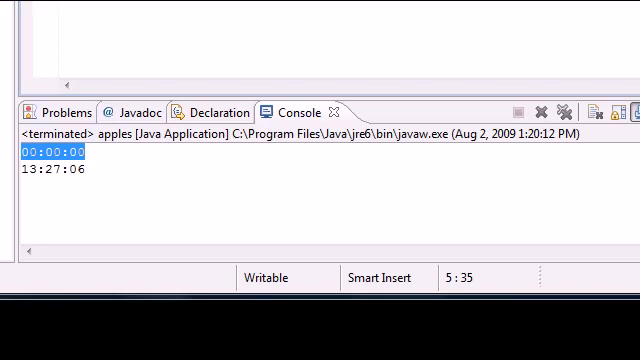
left_click(45, 18)
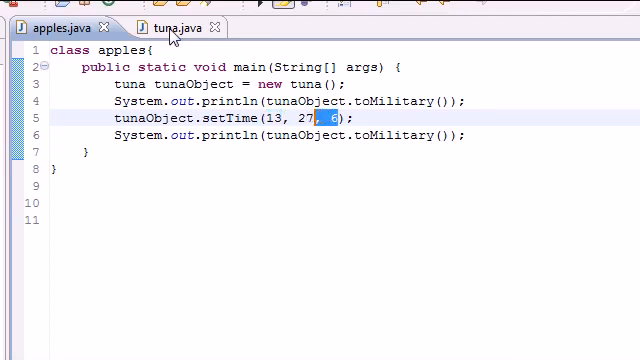
Switch to tuna.java and highlight the toMilitary method name.
left_click(160, 29)
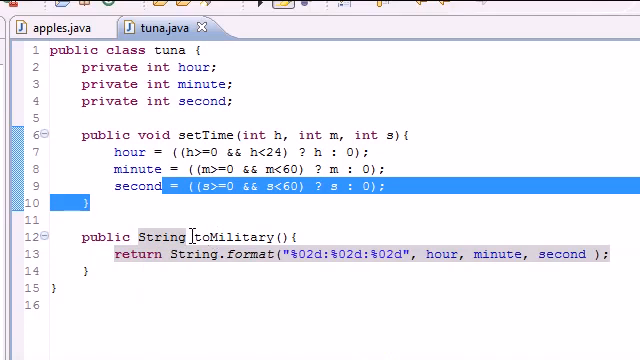
double_click(247, 235)
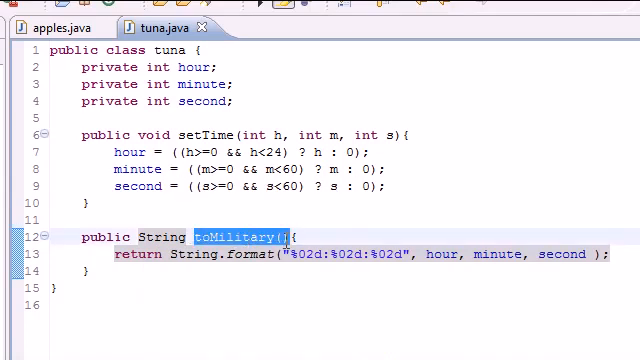